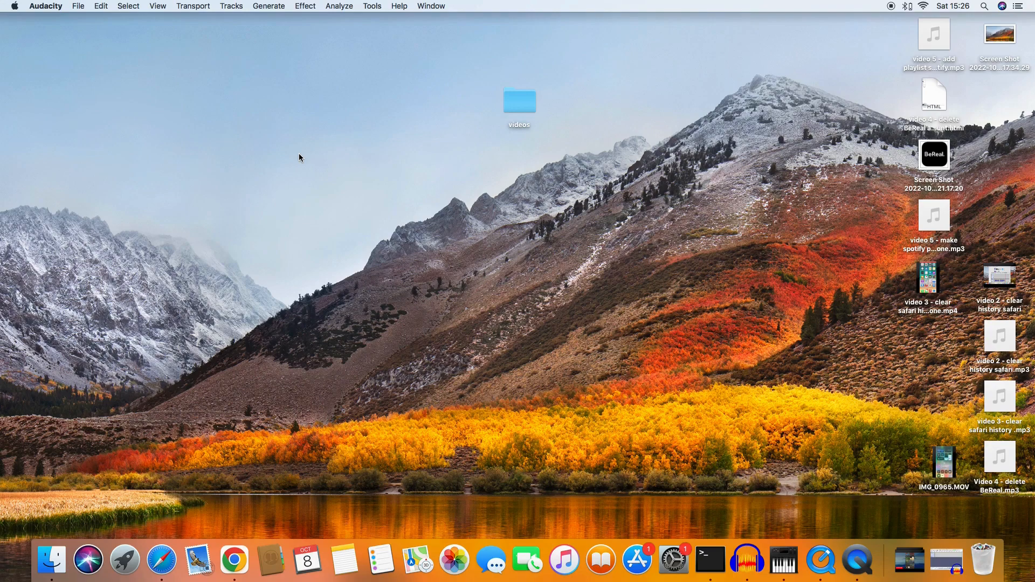
mouse_move(164, 415)
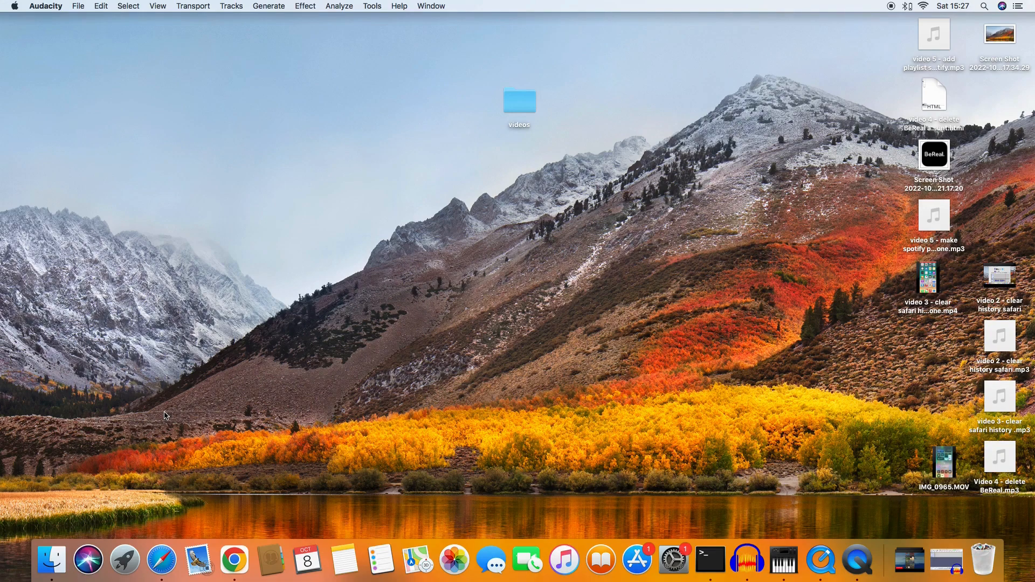
mouse_move(171, 415)
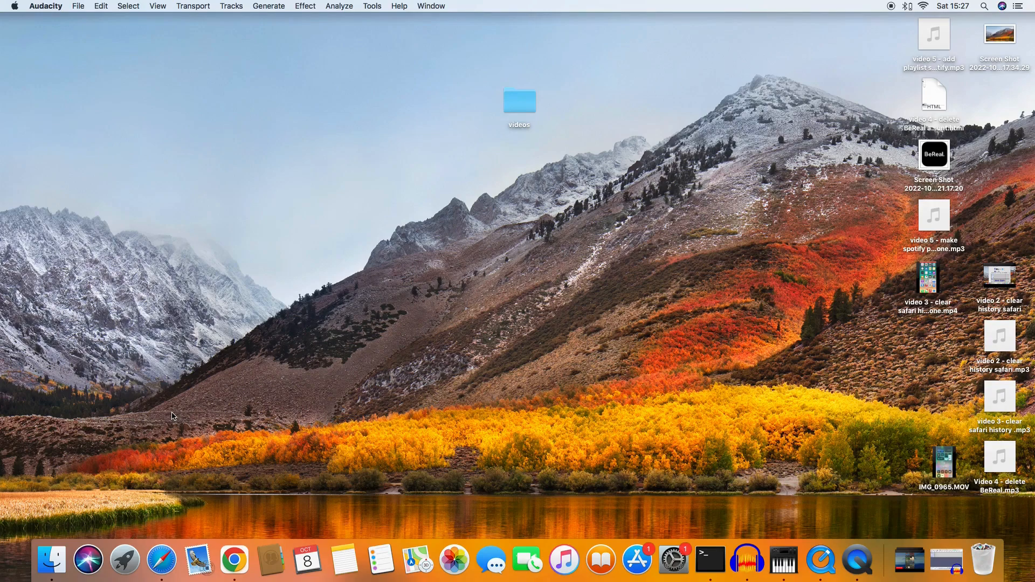
mouse_move(127, 409)
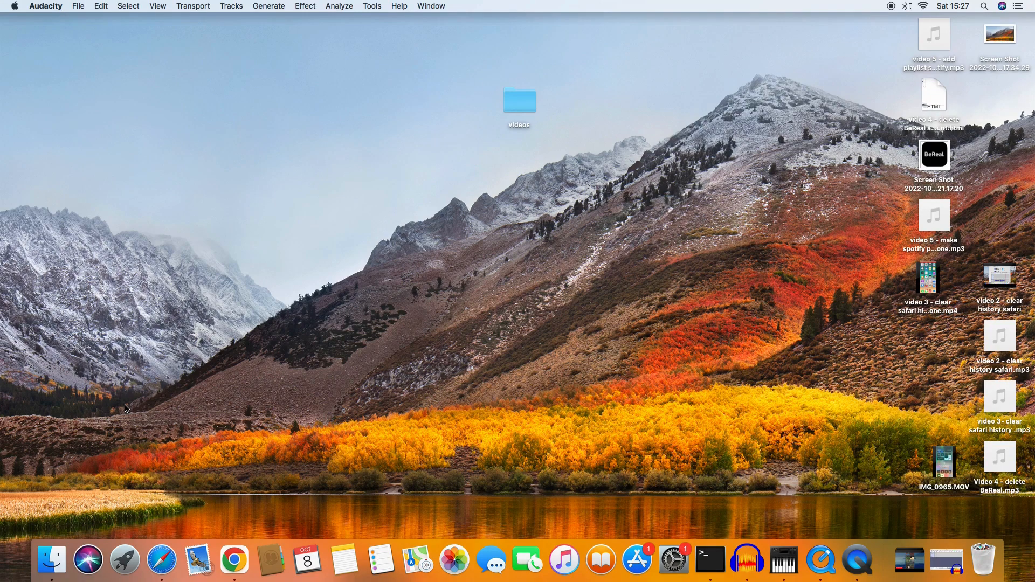
mouse_move(92, 509)
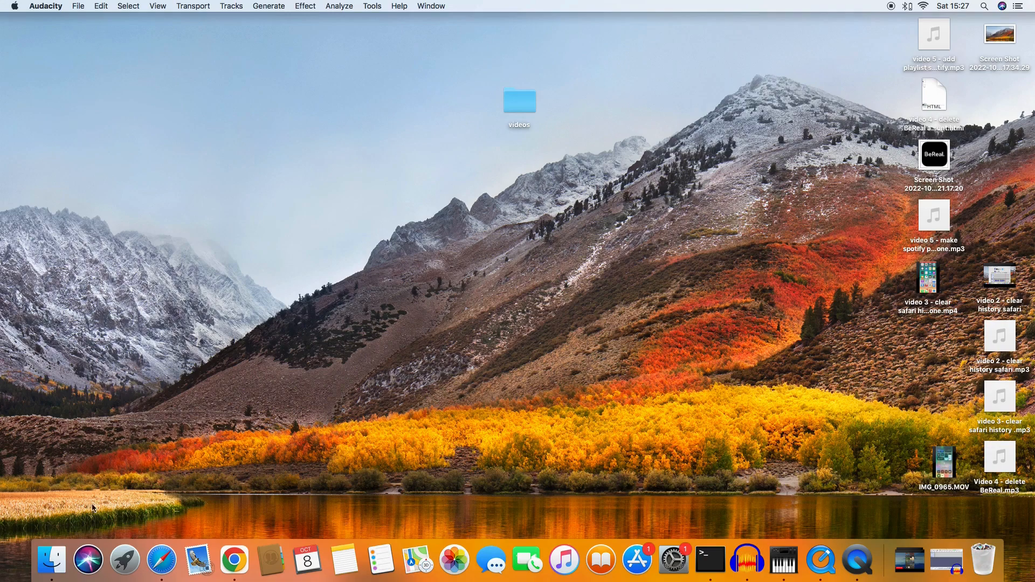
mouse_move(50, 560)
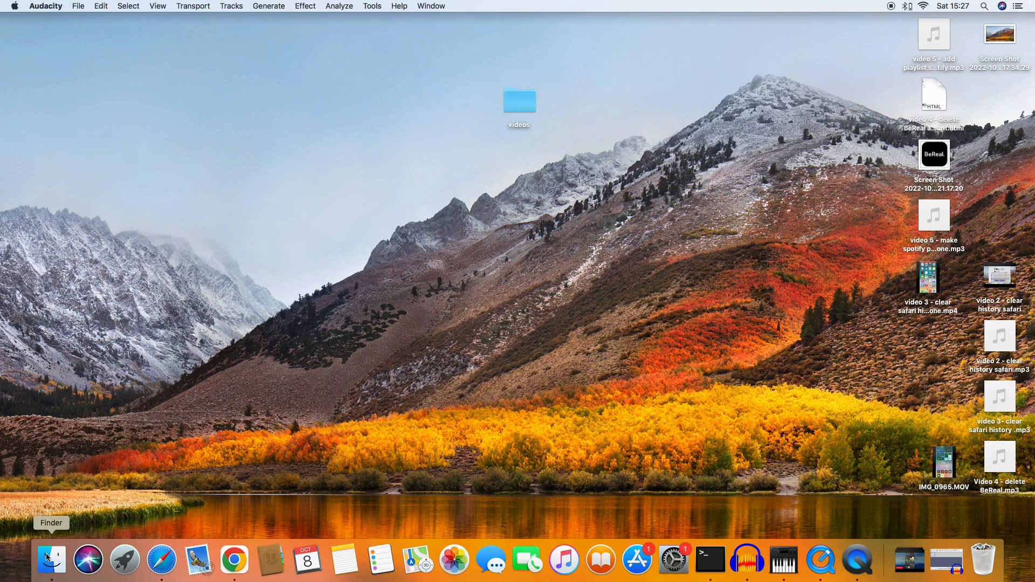
Open Finder's Applications folder and search for "ter" to find Terminal
left_click(50, 559)
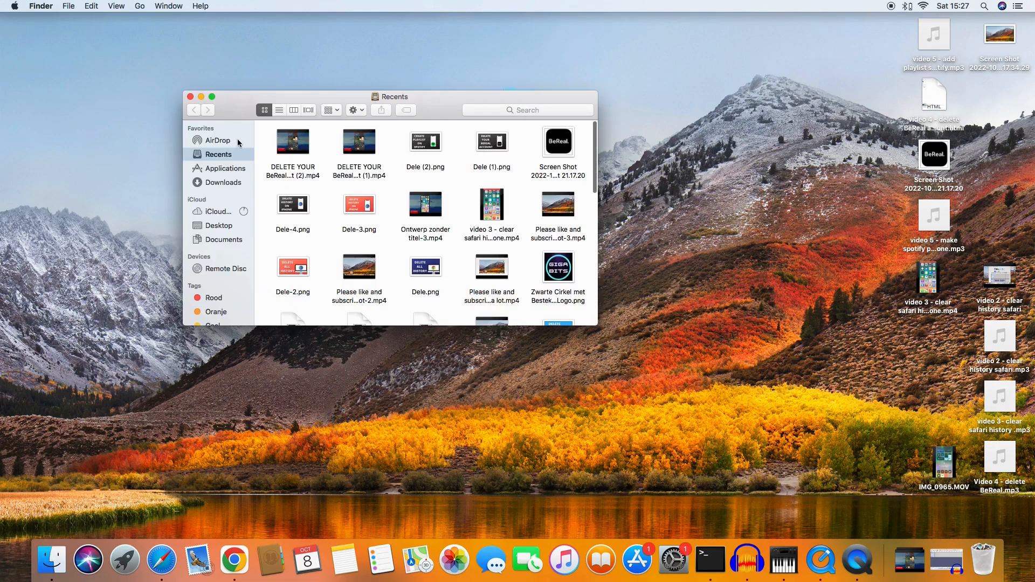
mouse_move(51, 559)
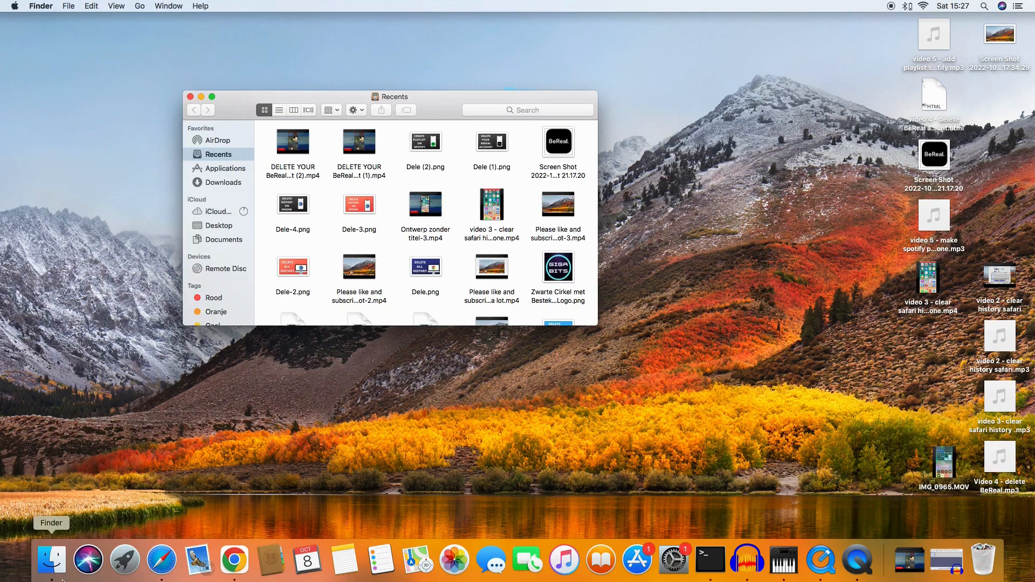
mouse_move(271, 257)
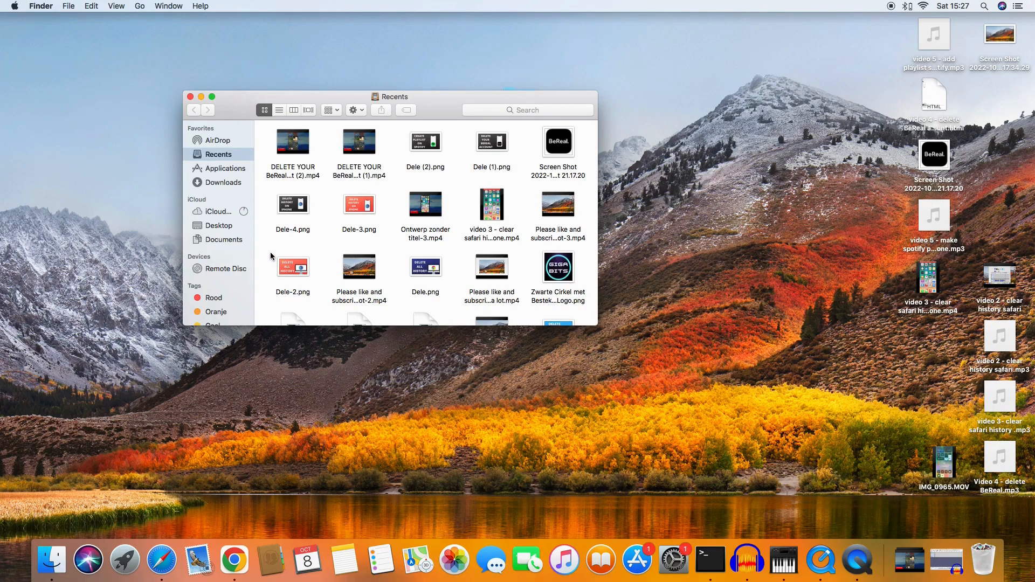
left_click(226, 167)
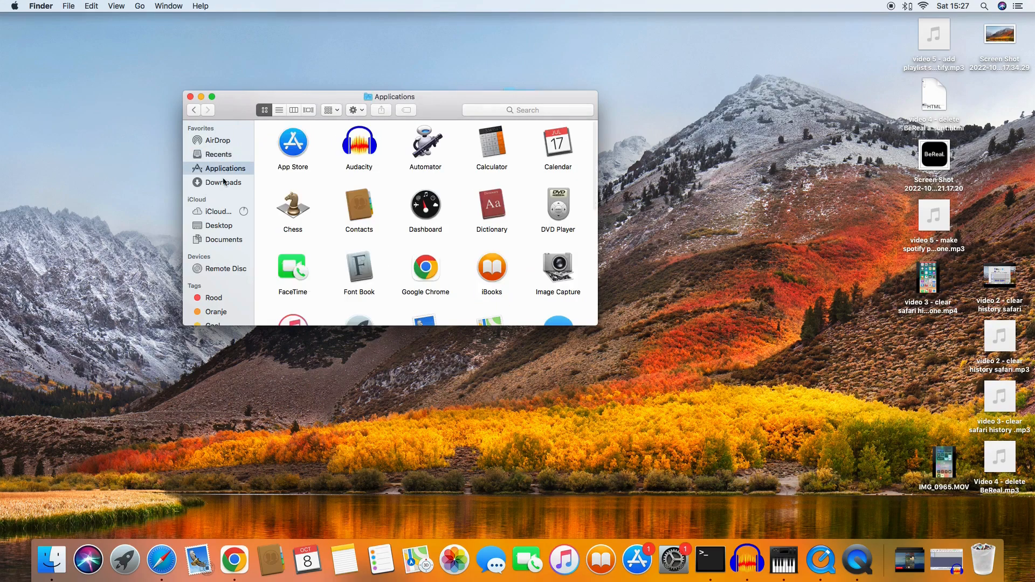
left_click(527, 110)
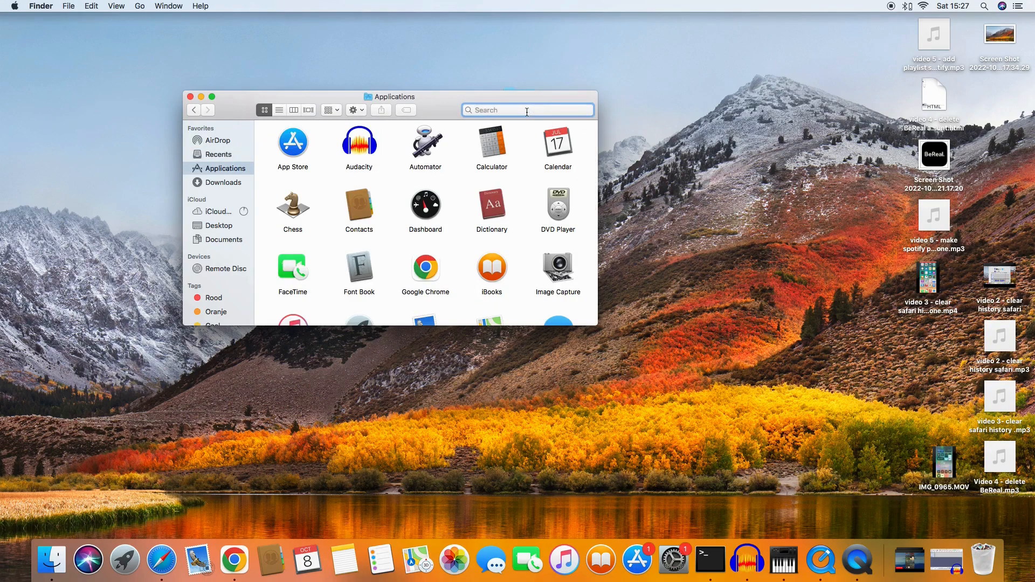
type("ter")
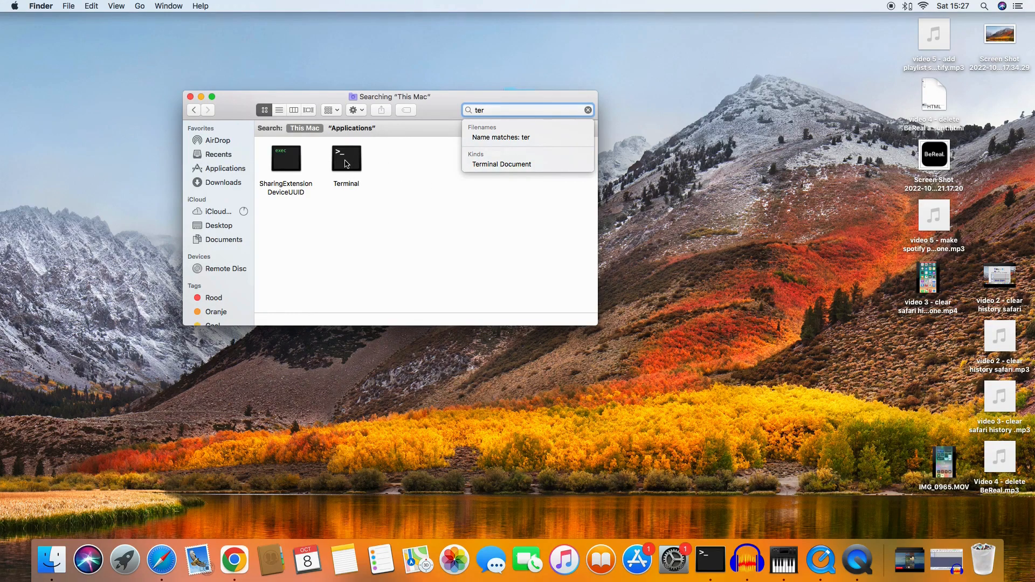
Launch Terminal, run defaults write com.google.chrome IncognitoModeAvailability -integer 1, then close Terminal and Finder
double_click(346, 158)
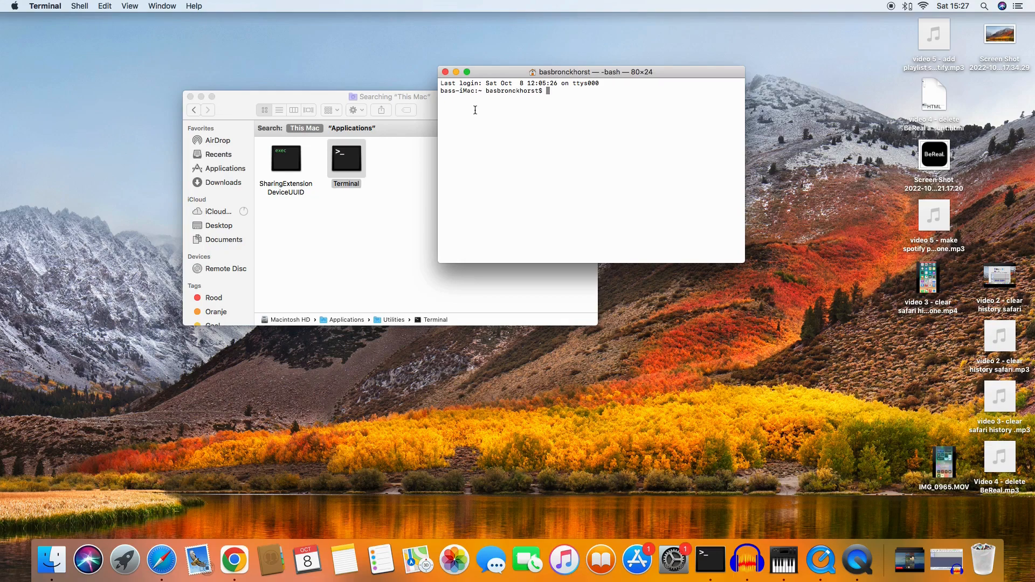
type("defaults write com.google.chrome IncognitoModeAvailability -integer 1")
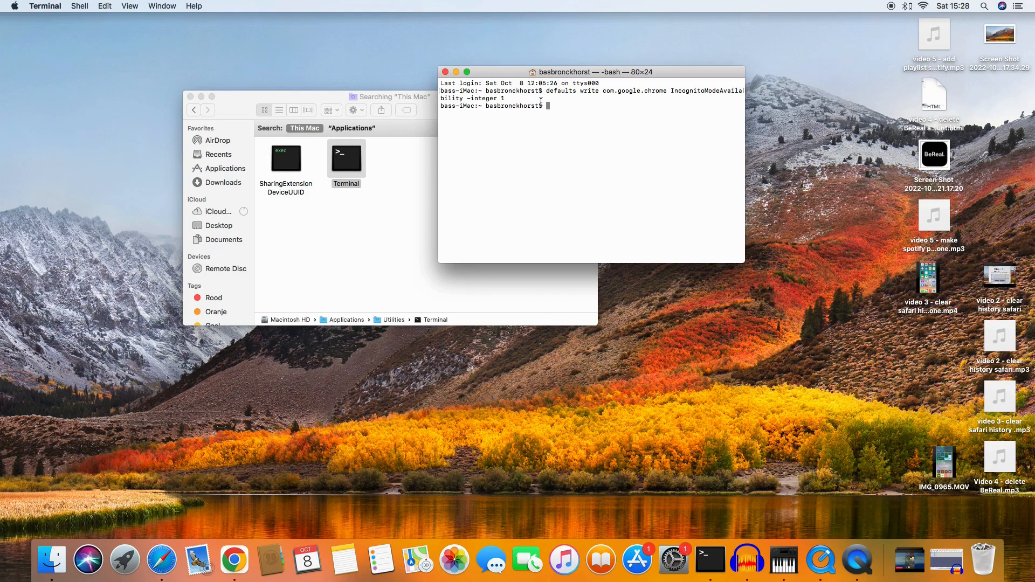
mouse_move(567, 110)
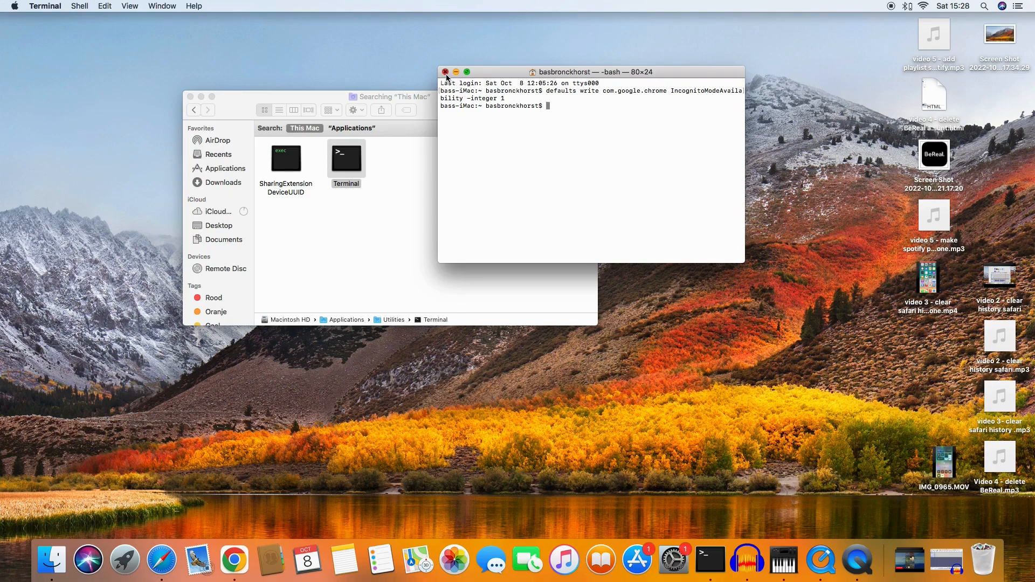
left_click(446, 71)
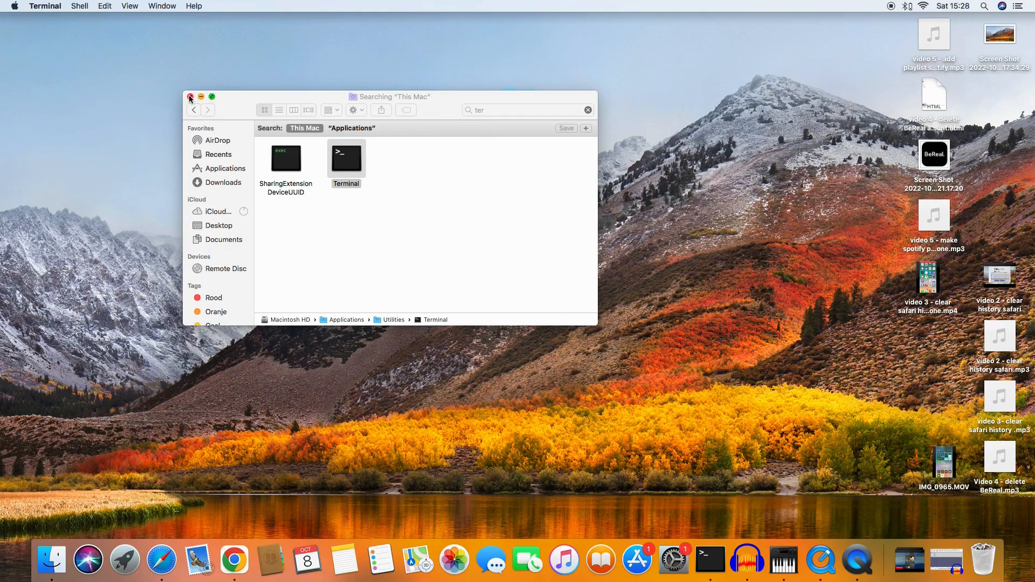
left_click(191, 97)
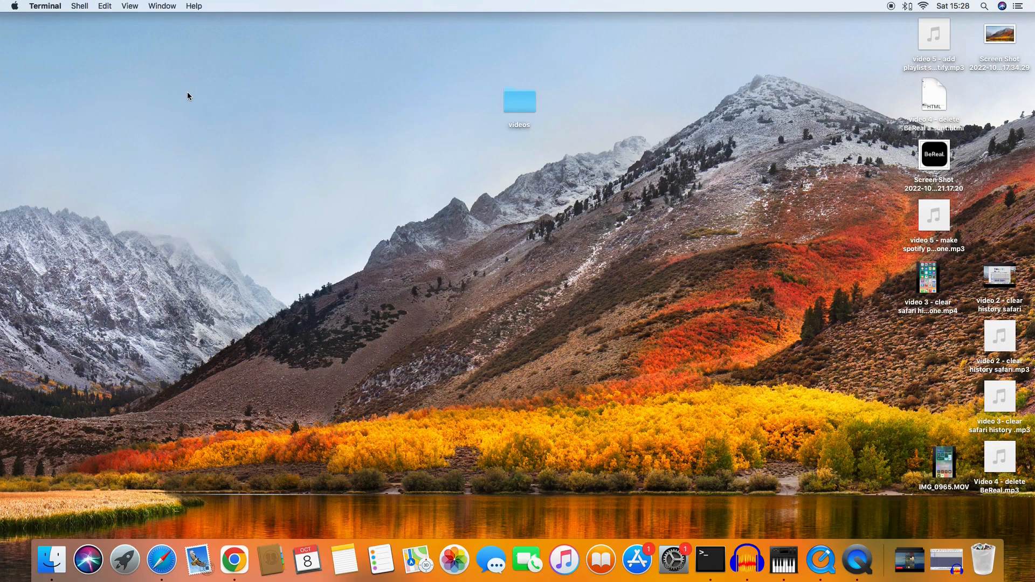
mouse_move(188, 274)
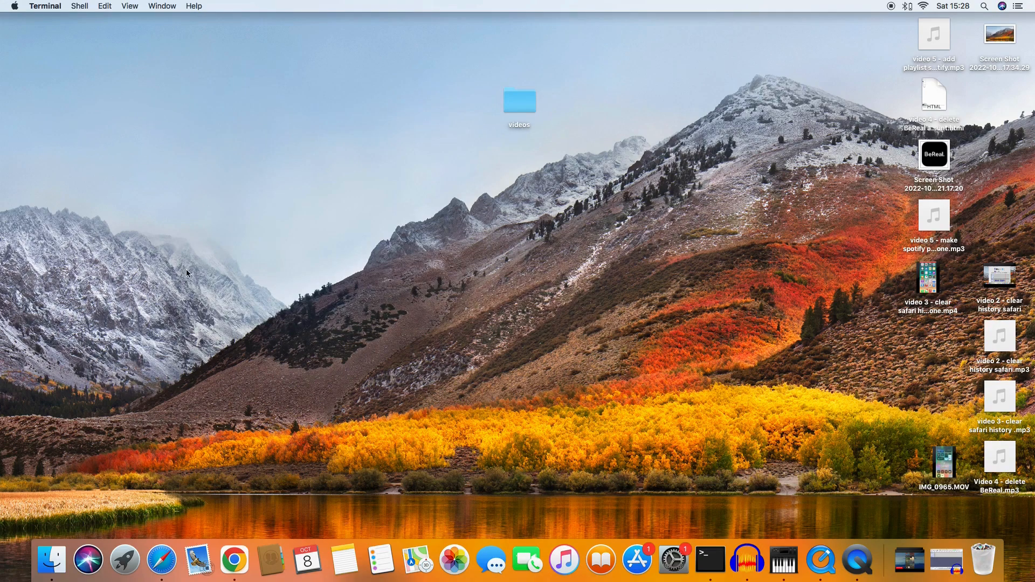
right_click(235, 560)
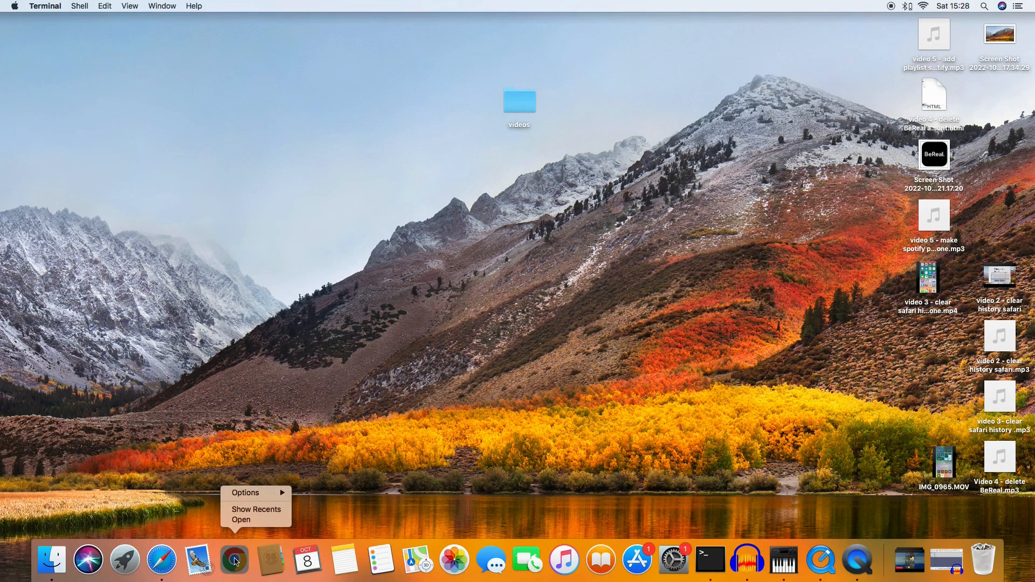
mouse_move(245, 492)
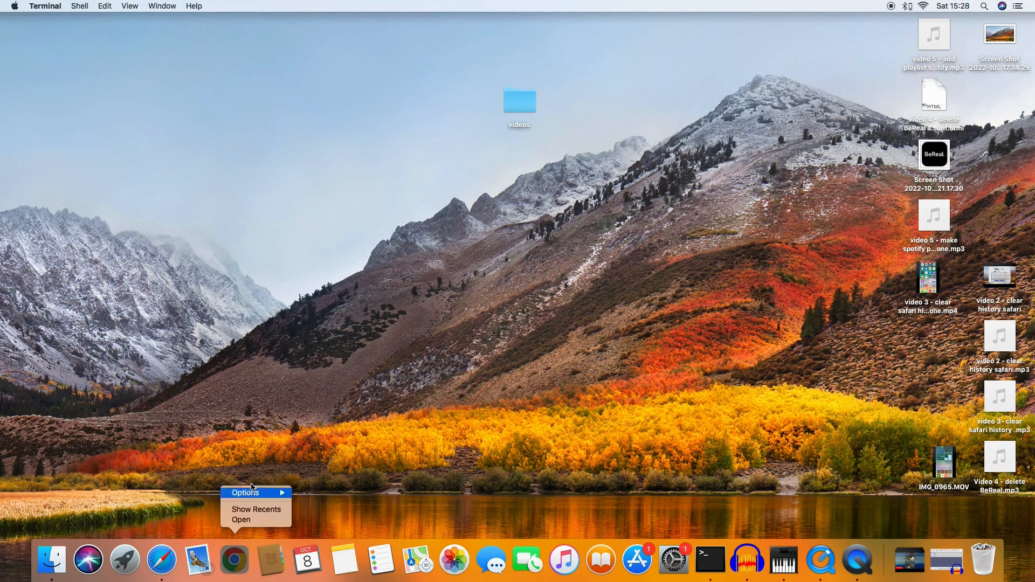
mouse_move(164, 443)
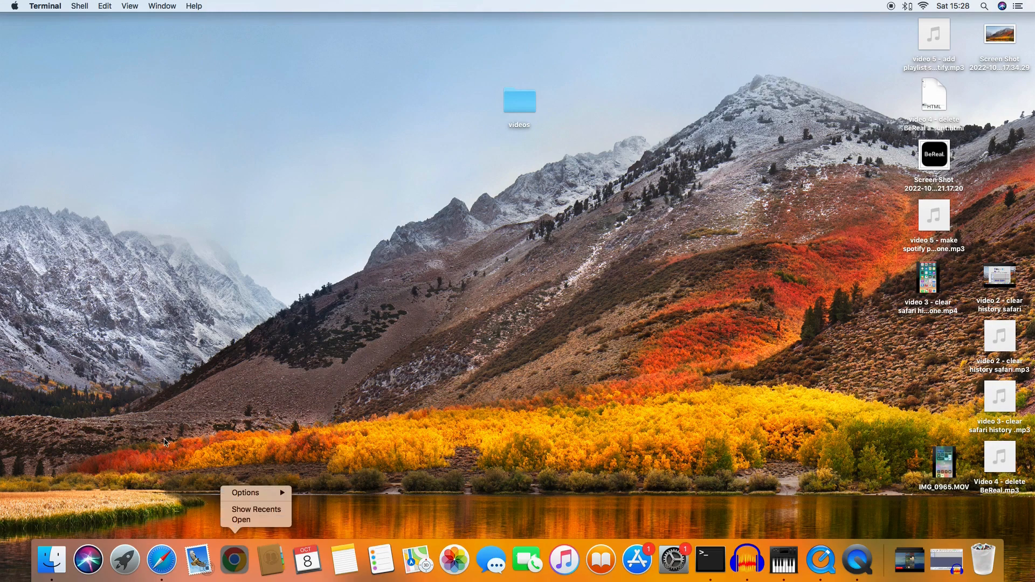
left_click(193, 427)
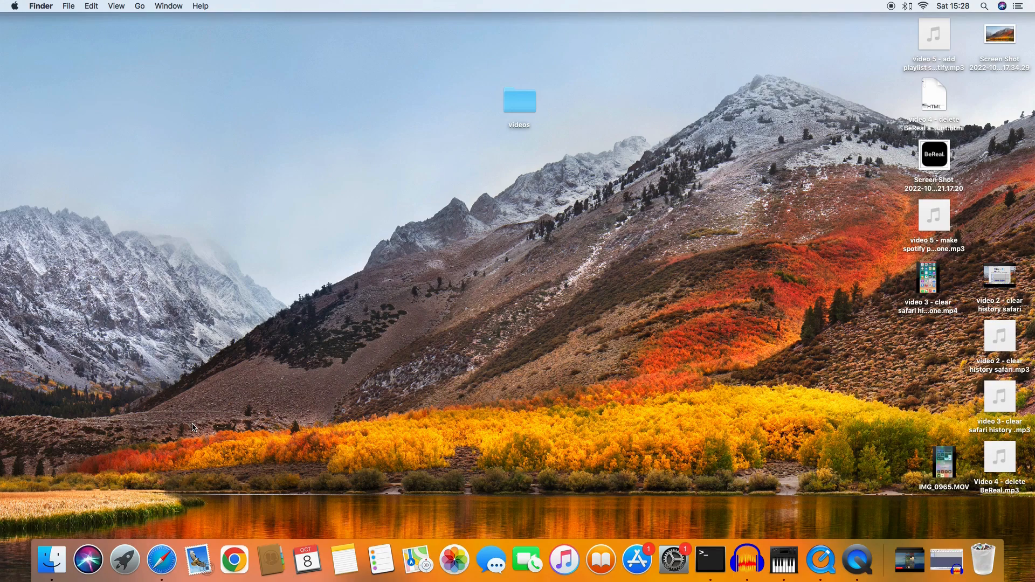
mouse_move(747, 560)
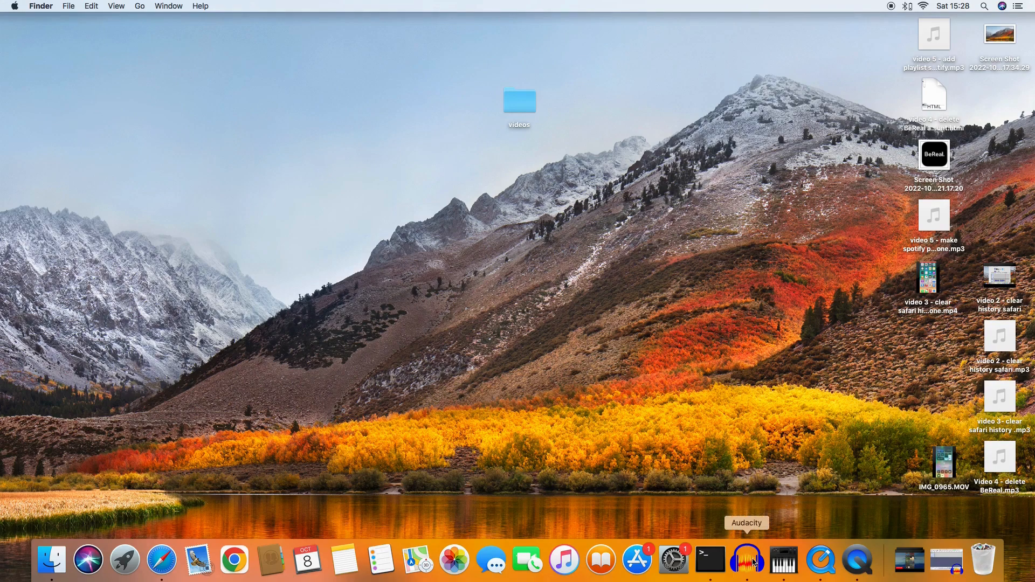